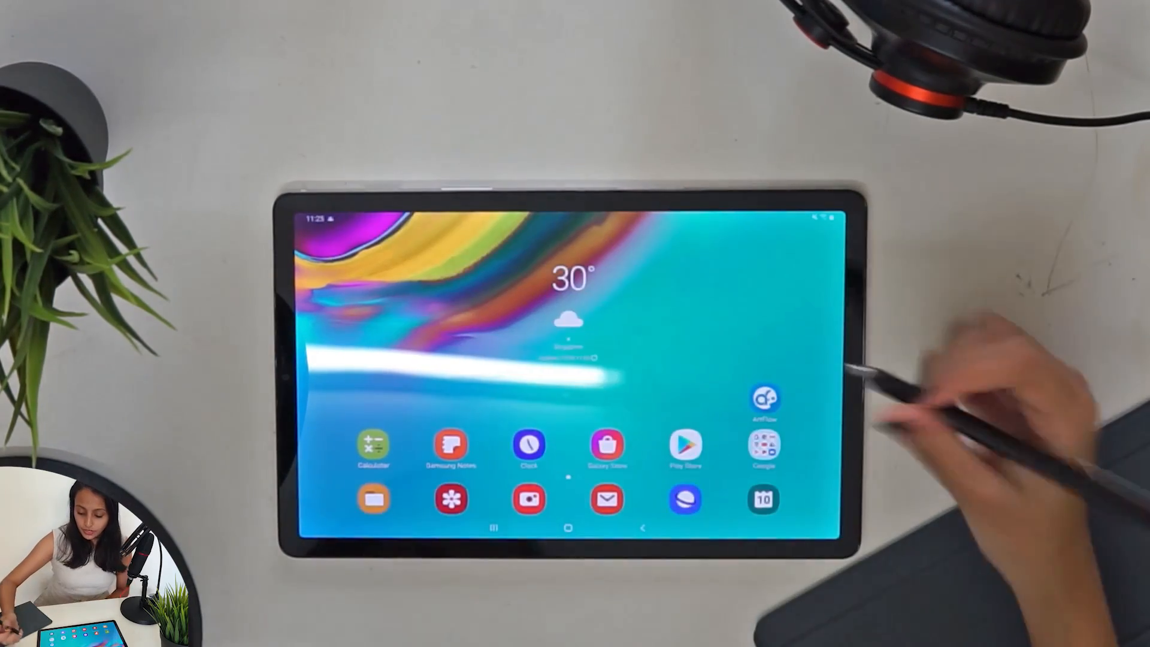
Step: Launch ArtFlow from the home screen to reach its gallery of saved drawings
left_click(764, 399)
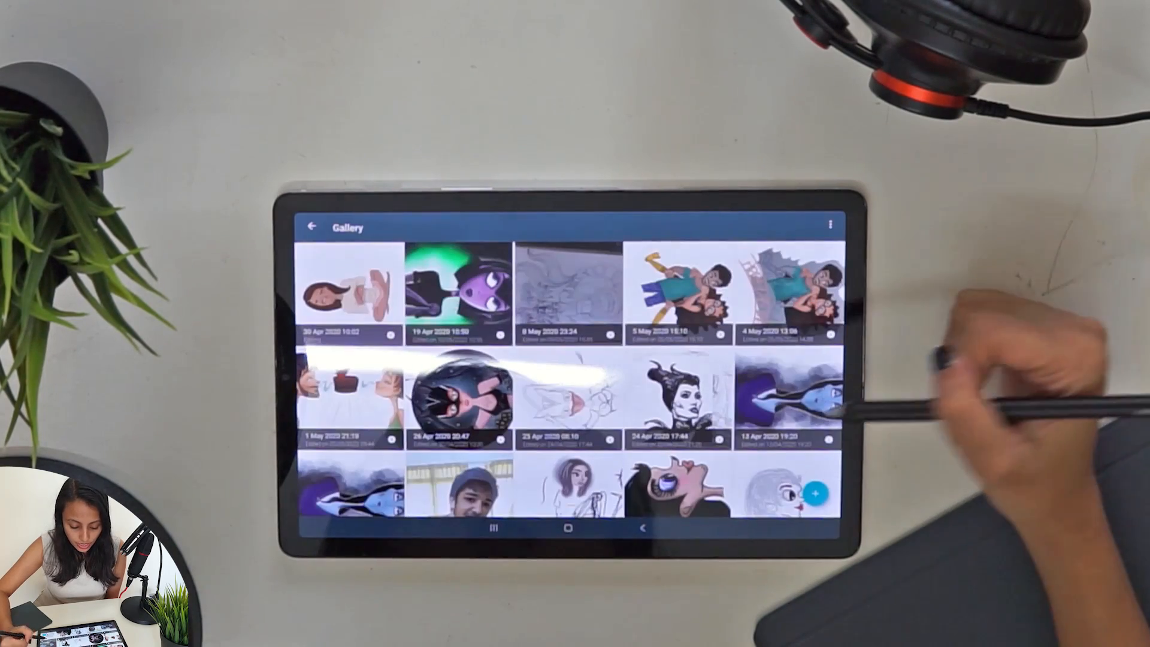
Step: Begin a new canvas from the gallery's + button and scroll through the size presets list
left_click(814, 491)
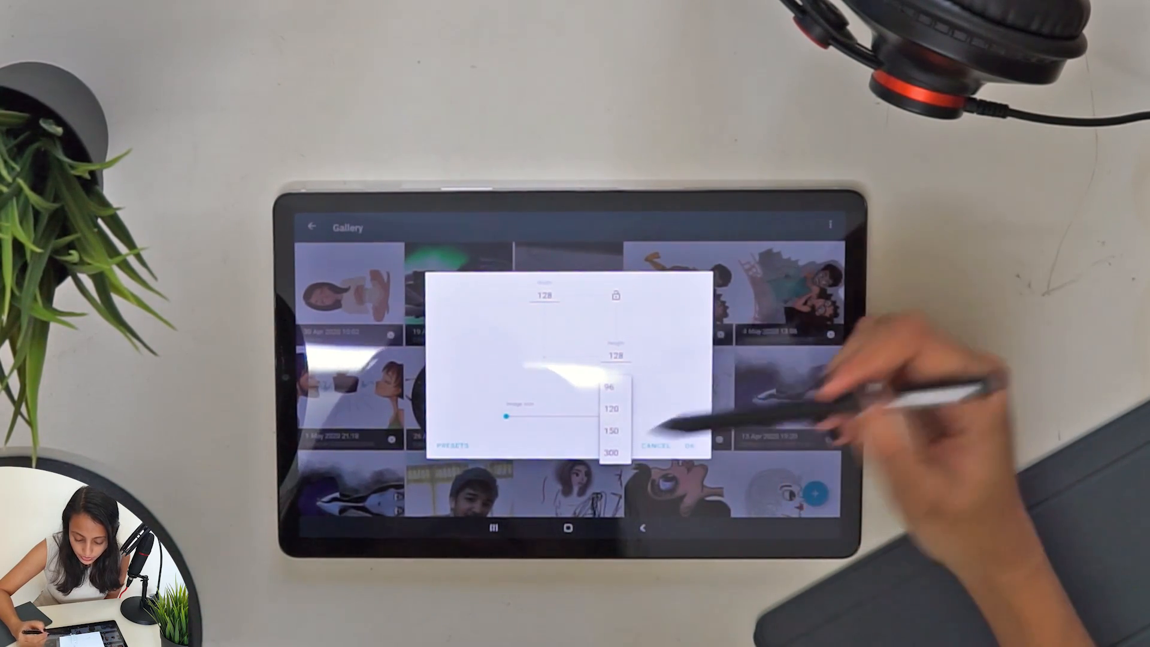
left_click(451, 446)
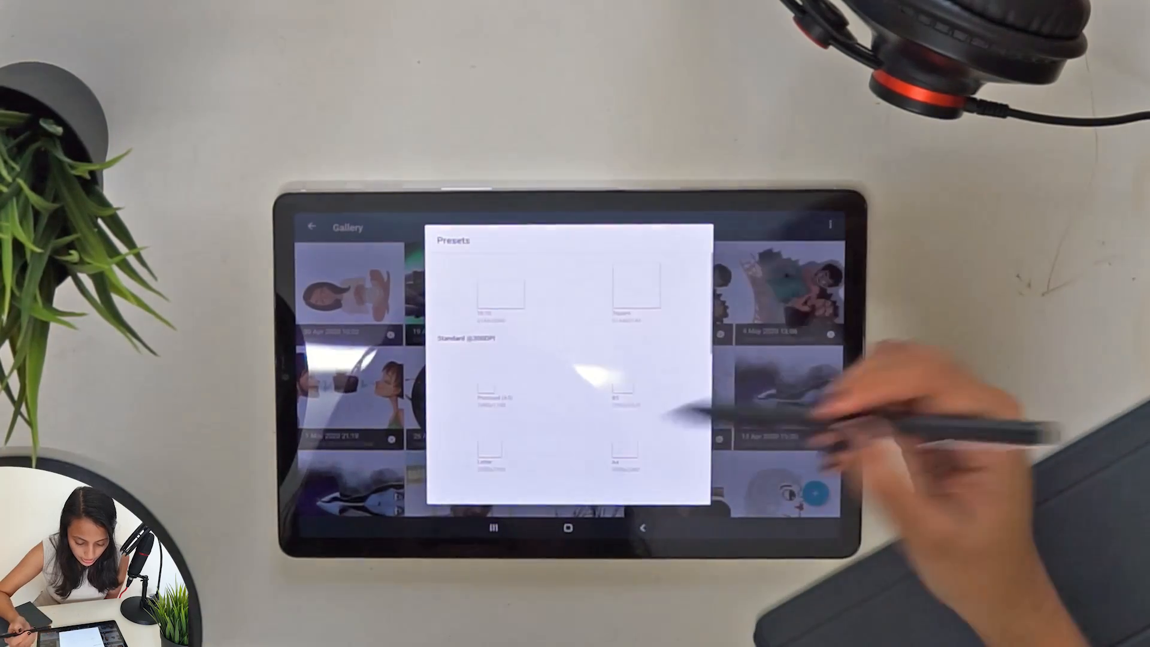
scroll("down", 3)
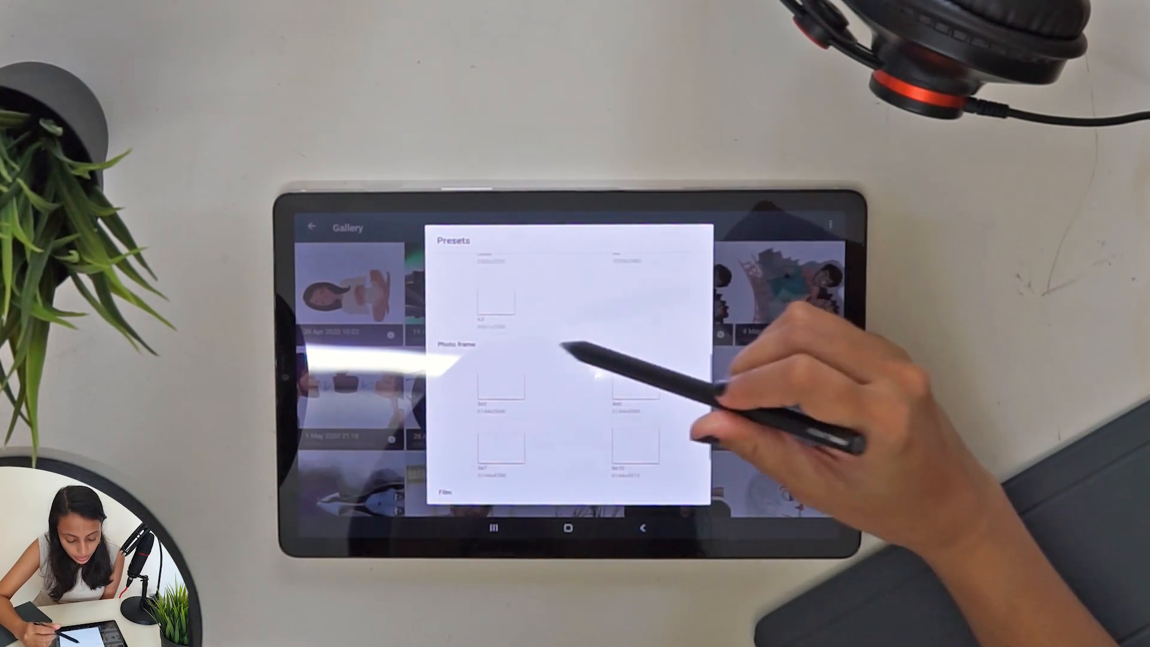
scroll("down", 3)
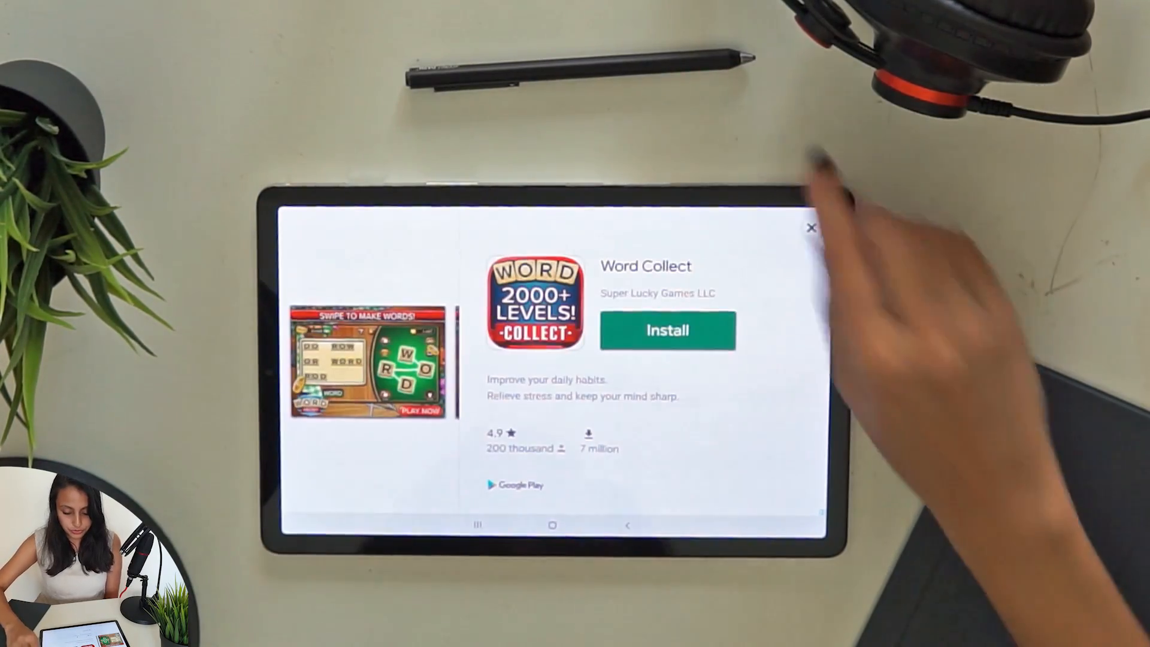
Step: Dismiss the Word Collect advertisement via its top-right X
left_click(811, 228)
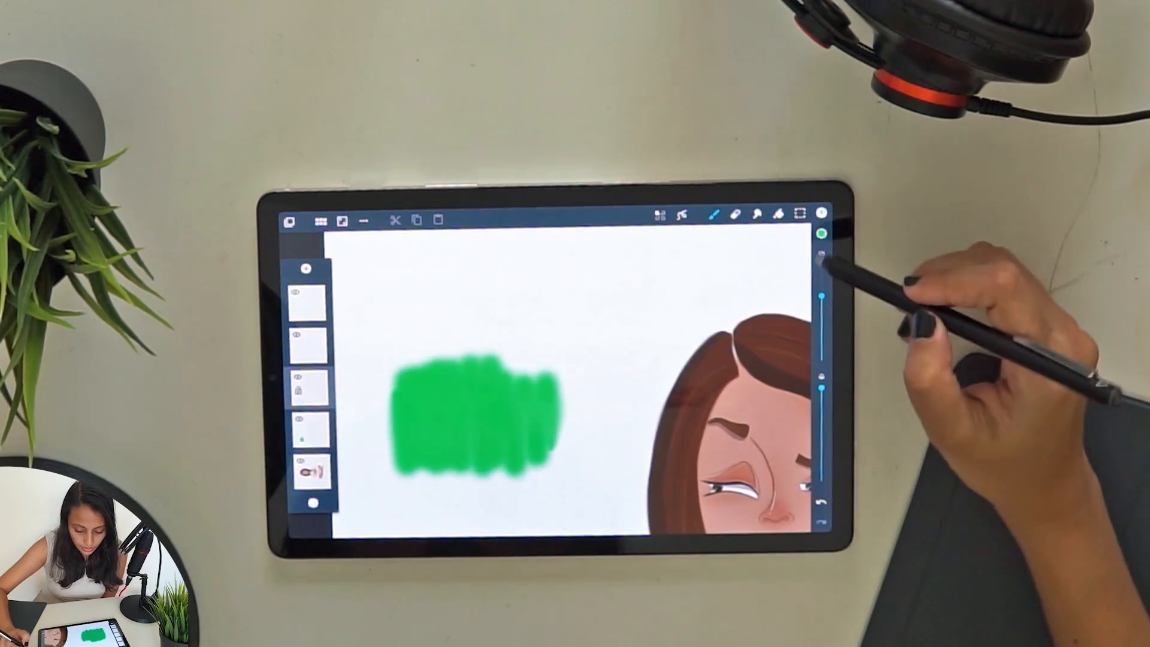
Step: Pick up the brush and lay a soft green patch beside the portrait
left_click(821, 235)
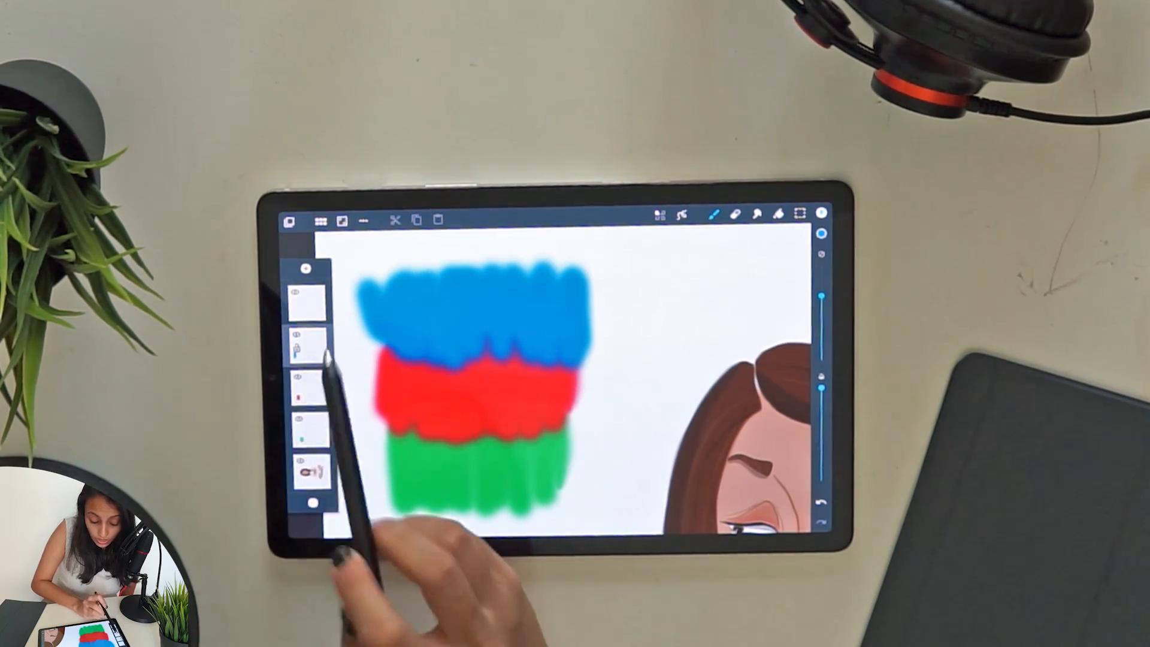
Step: Switch to the second layer from the top to paint the next colour band there
left_click(305, 354)
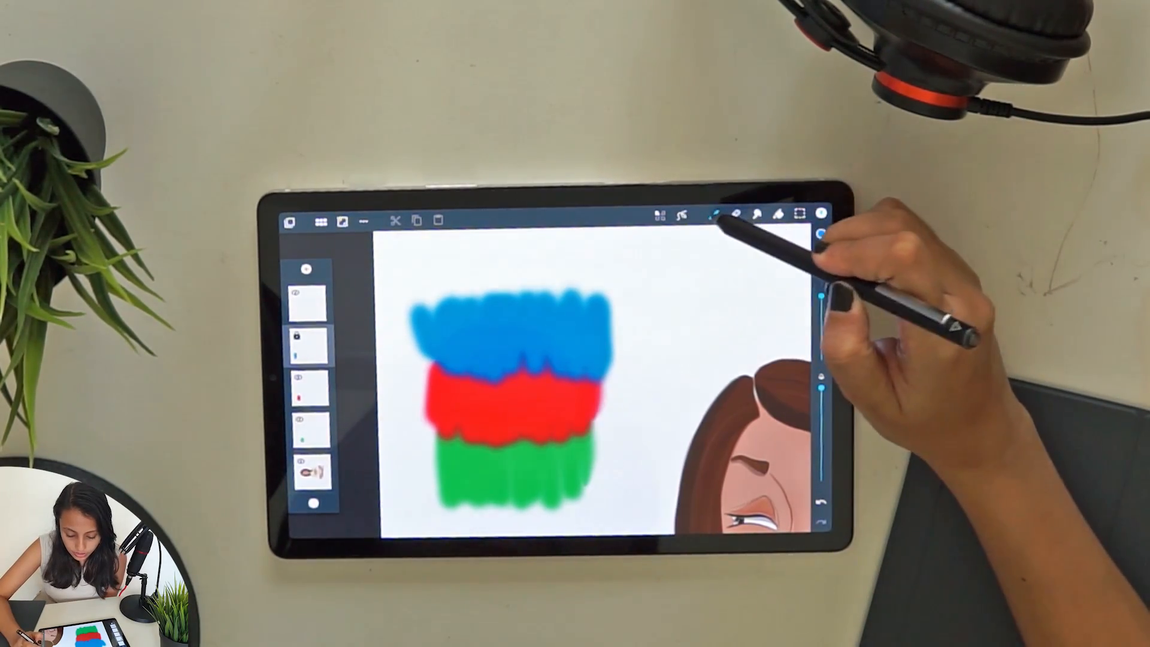
Step: Browse the brush library from round and flat brushes down to the watercolor set
left_click(717, 217)
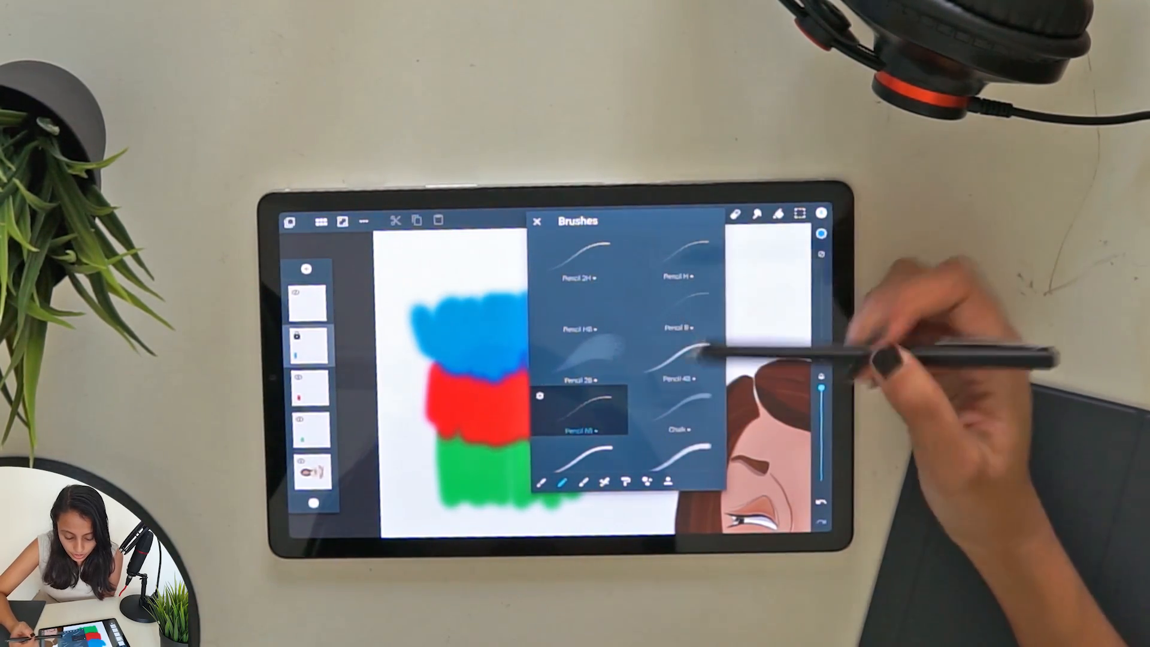
scroll("down", 3)
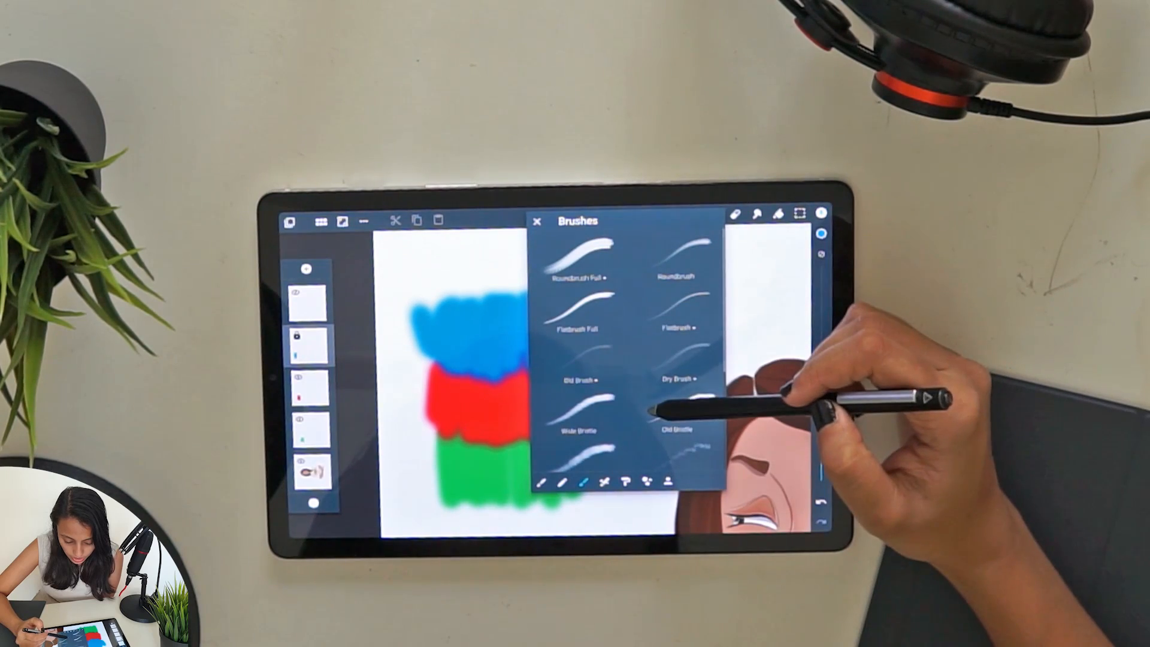
scroll("down", 3)
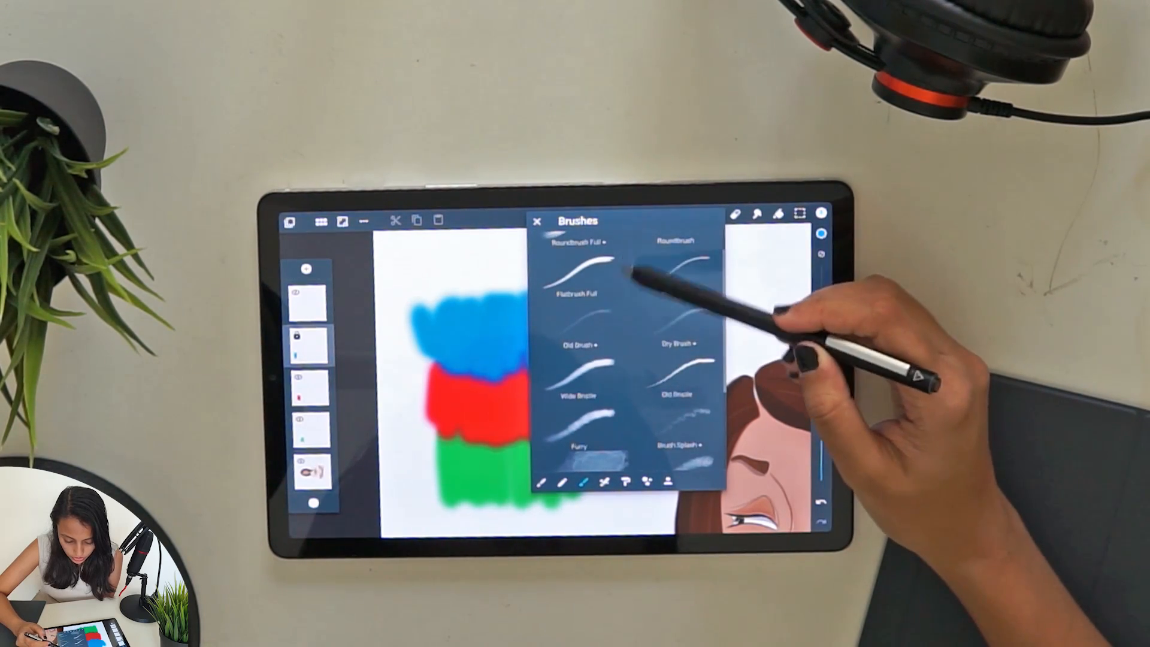
scroll("down", 3)
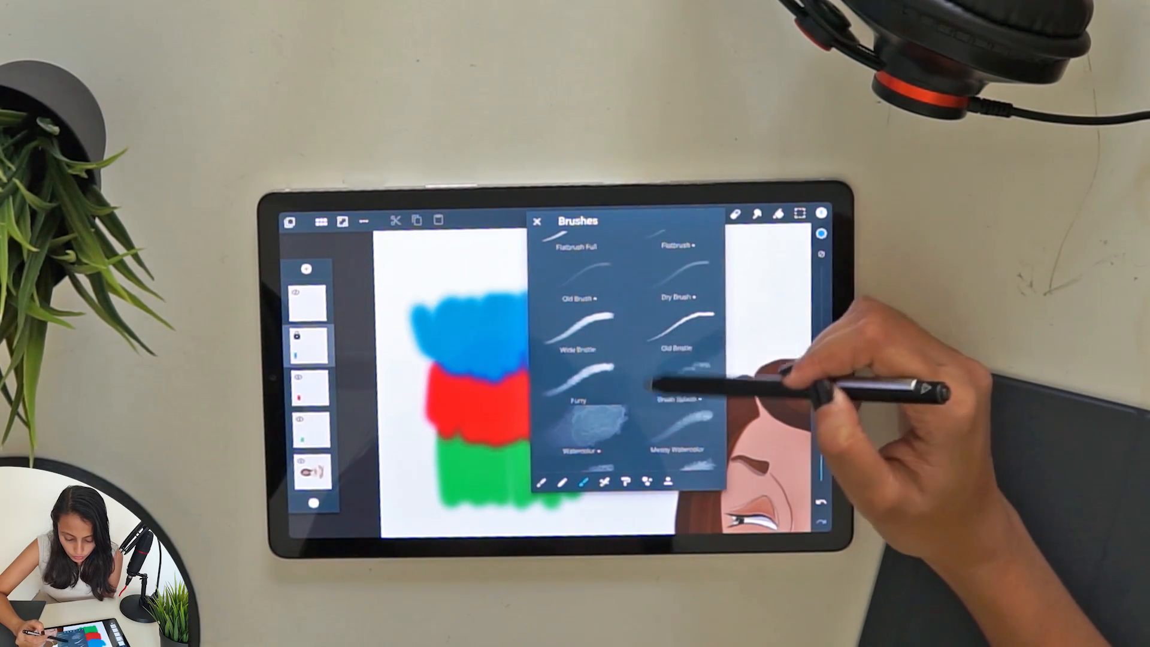
scroll("down", 3)
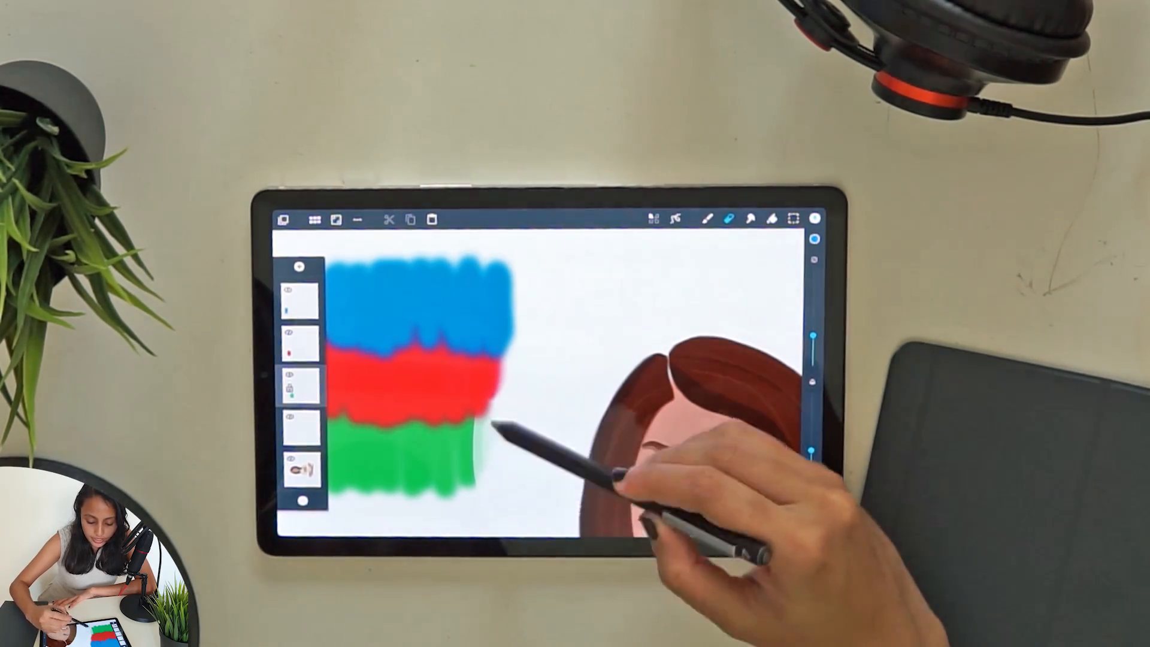
Step: Reopen the brush library and choose one of the pen brushes for test strokes
left_click(709, 218)
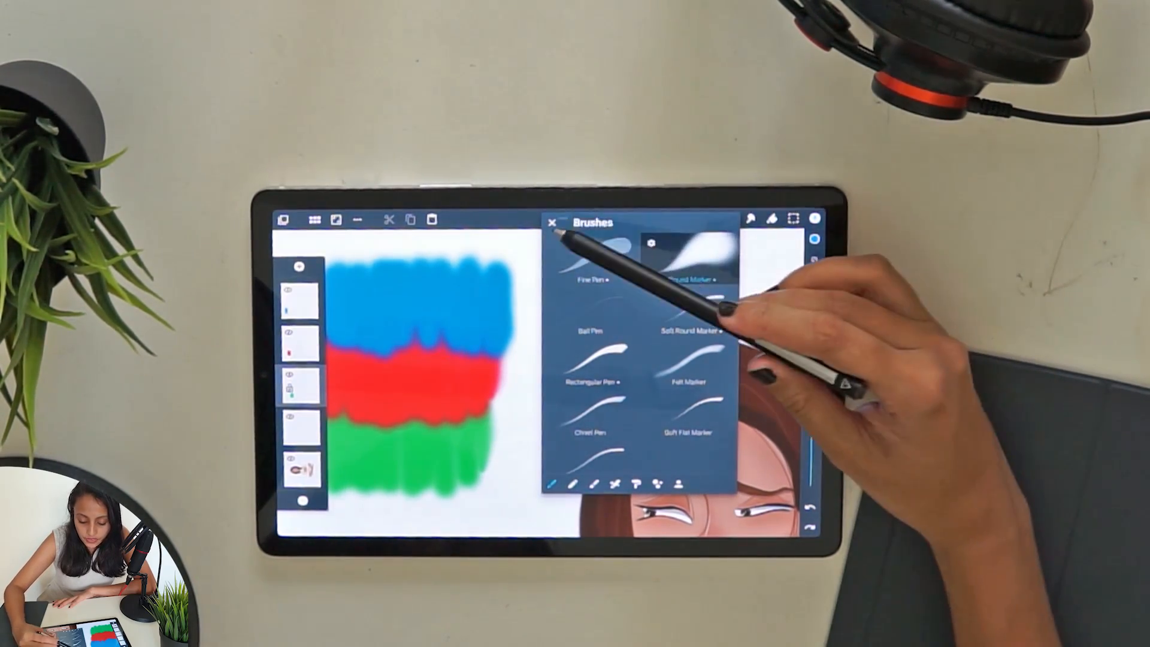
left_click(555, 223)
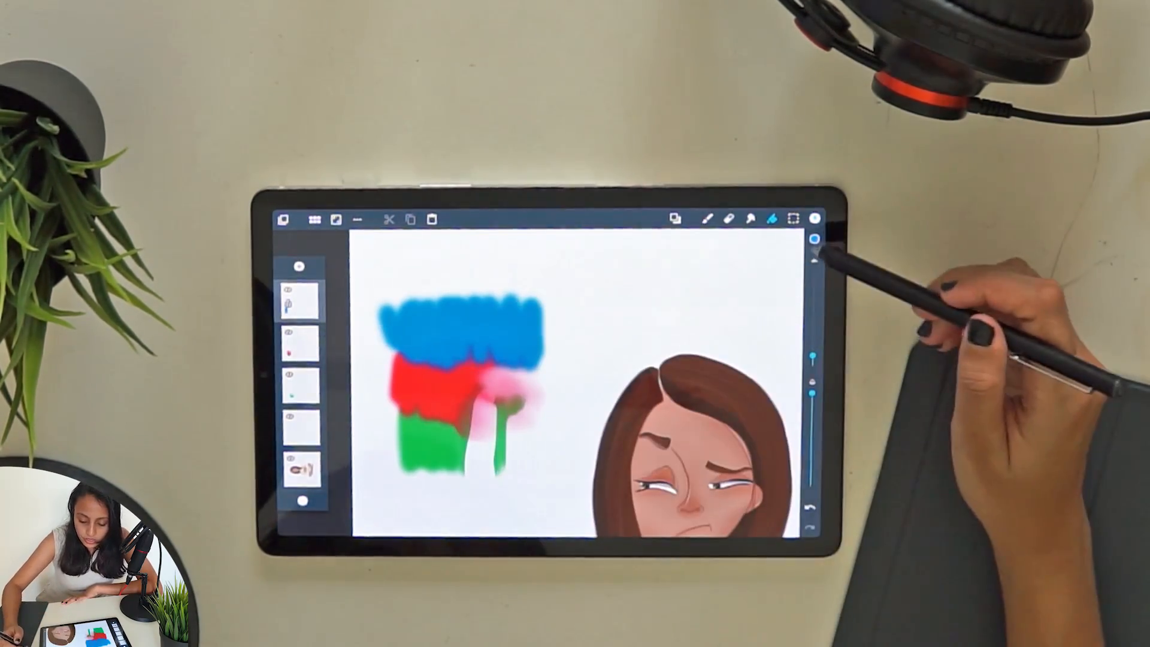
Step: Smudge the red and green swatches together and erase a pale streak through them
left_click(815, 235)
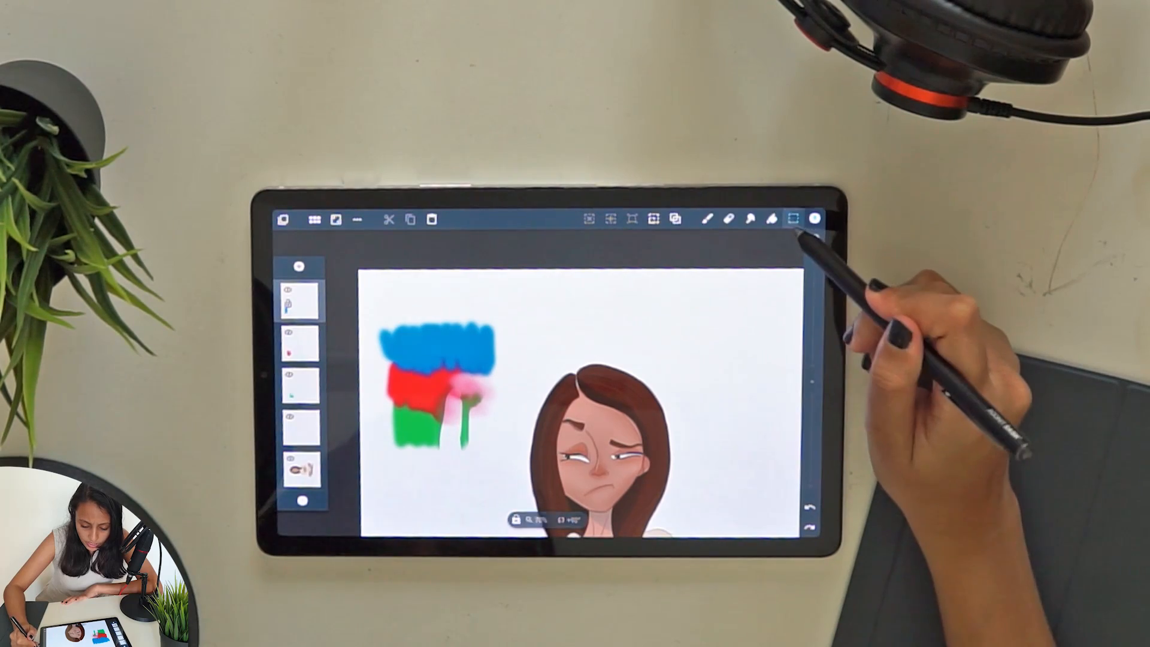
Step: Set the selection shape to Ellipse, then bring up the colour wheel picker
left_click(791, 218)
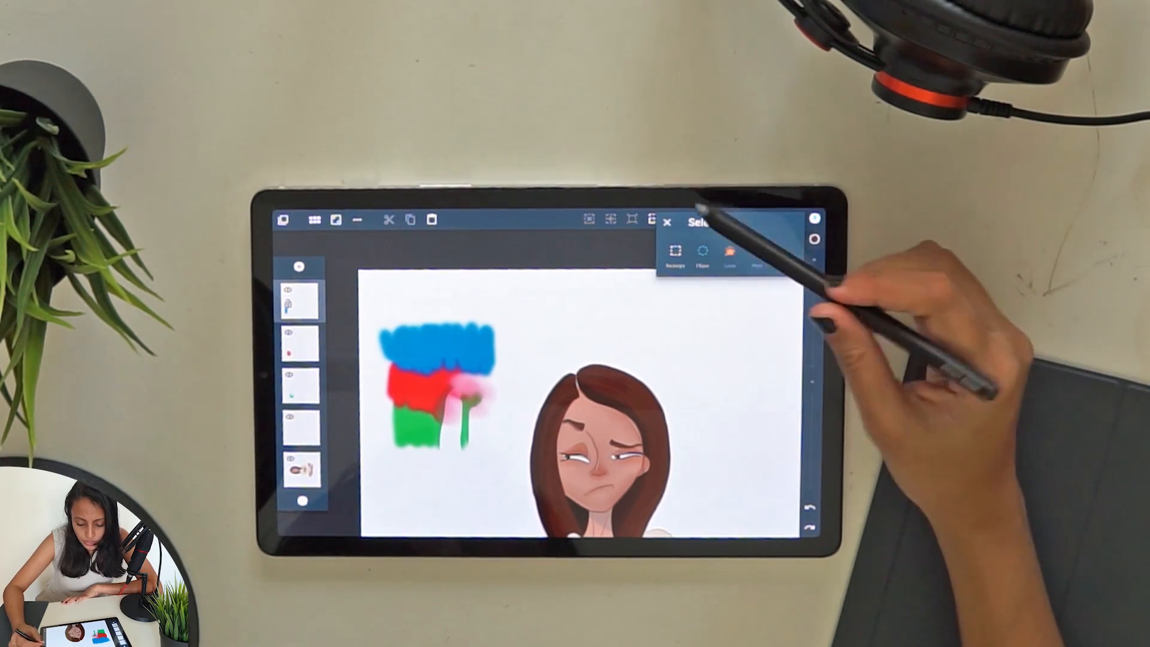
left_click(669, 223)
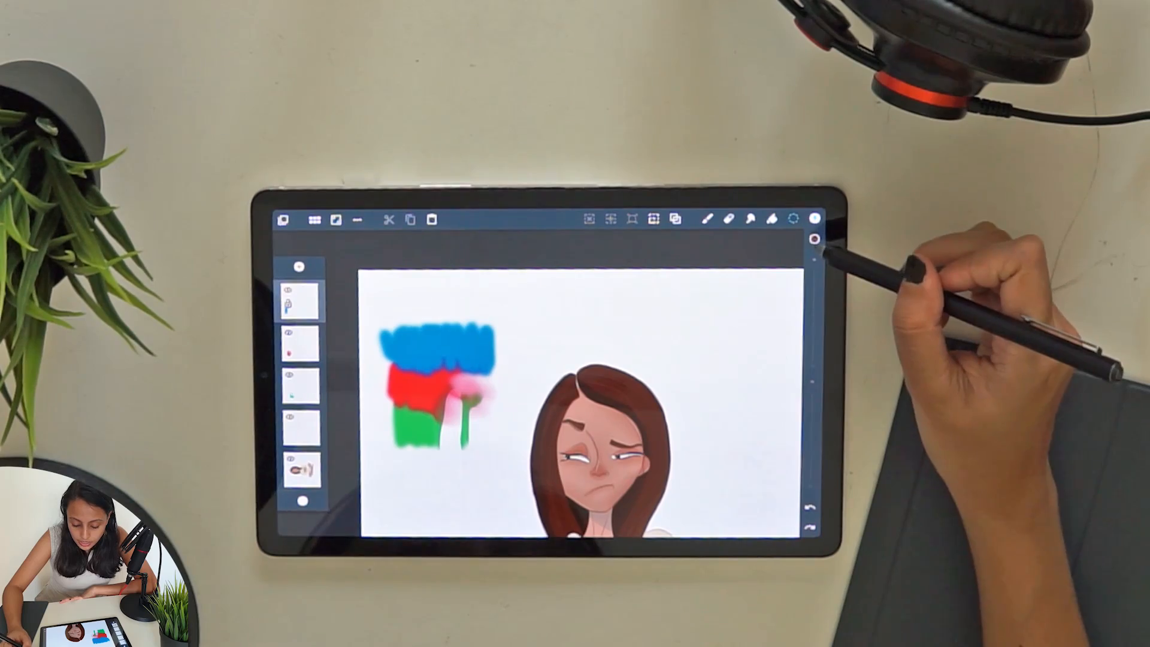
left_click(815, 220)
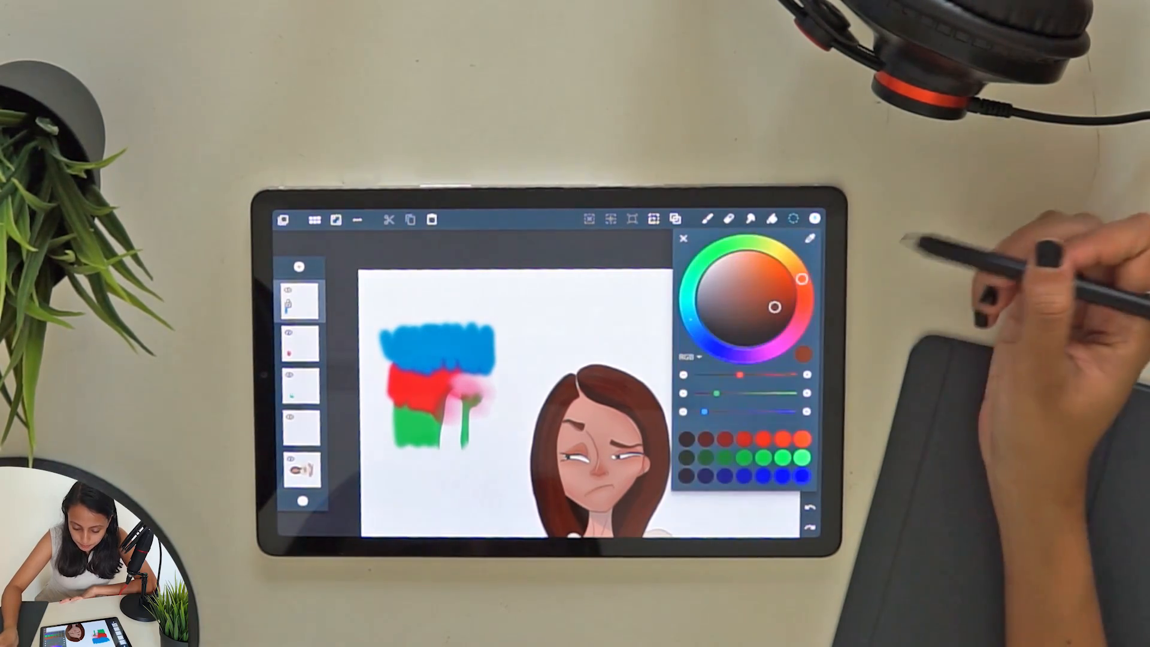